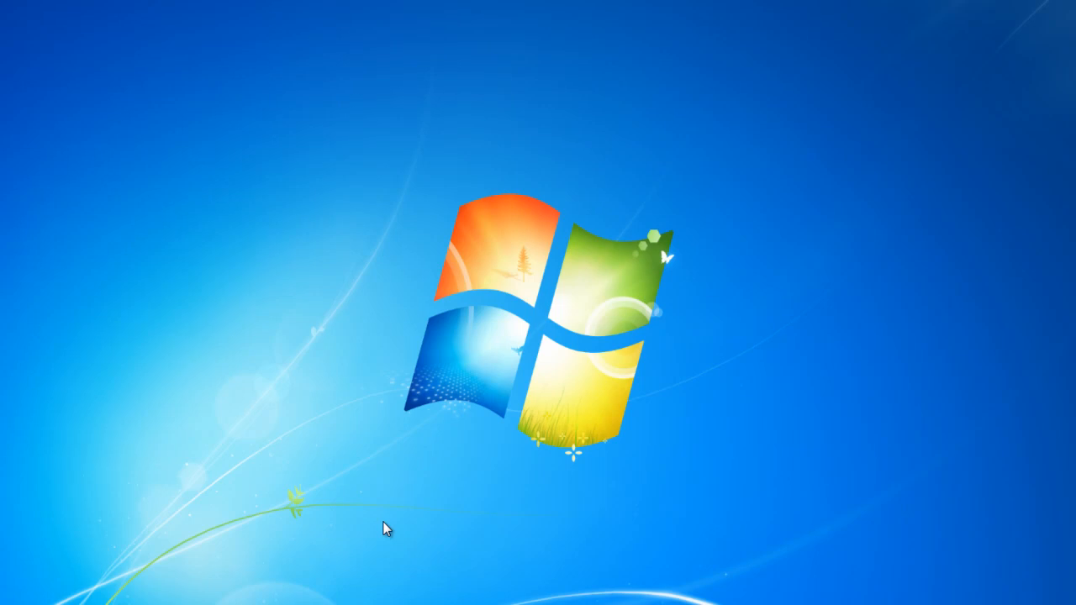
mouse_move(107, 572)
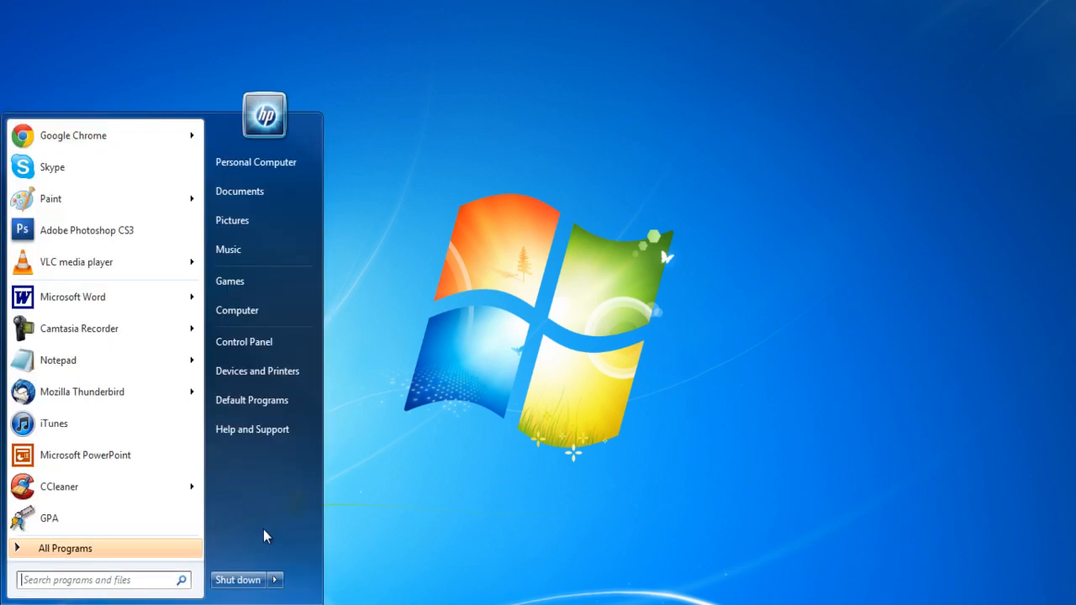
mouse_move(257, 371)
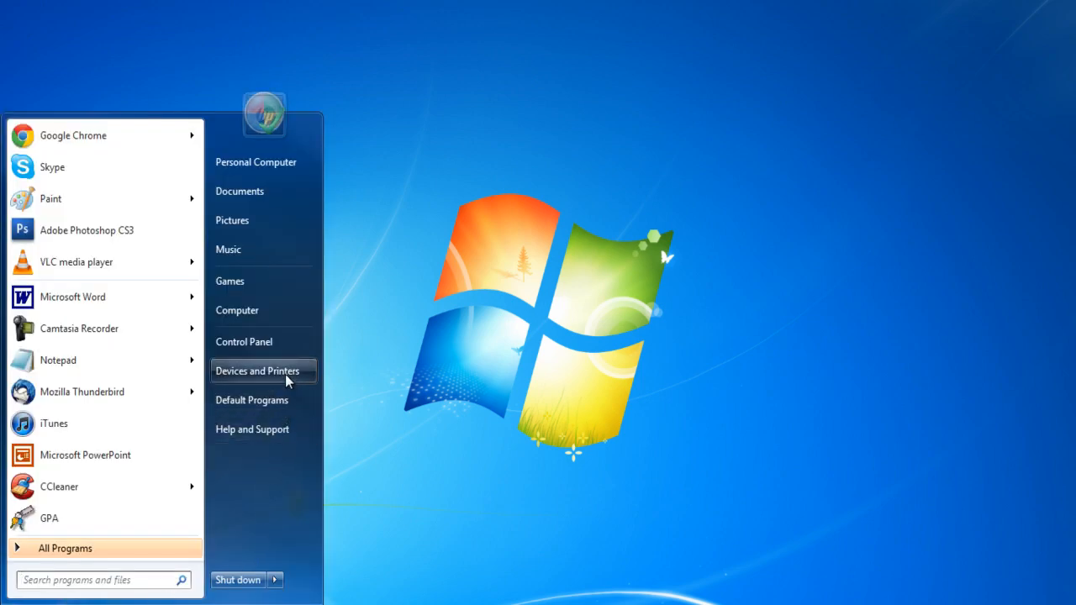
Go to the Appearance and Personalization category of the Control Panel
click(243, 341)
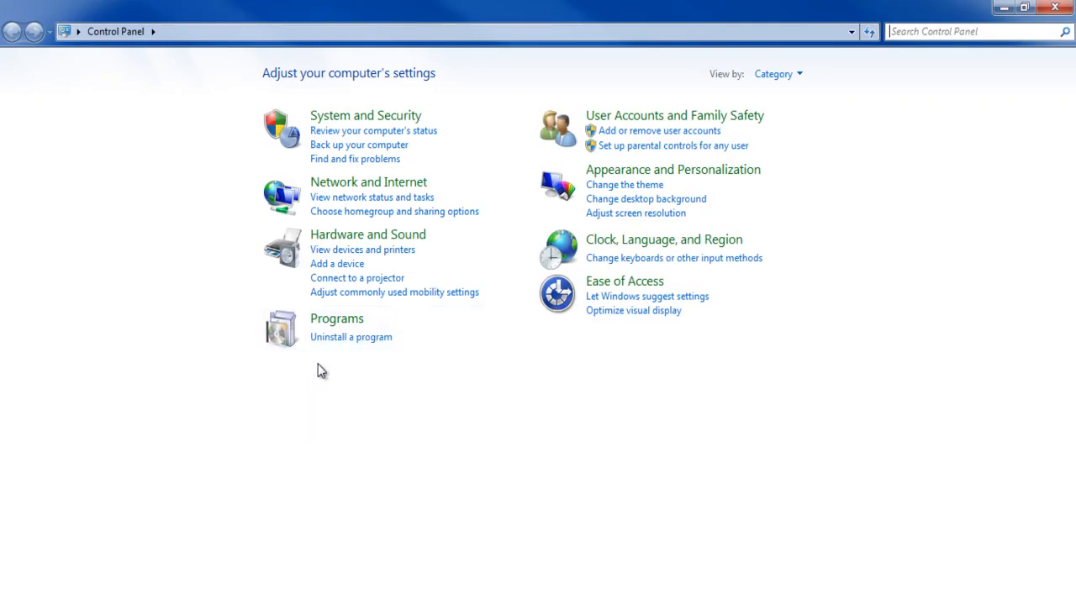
mouse_move(535, 373)
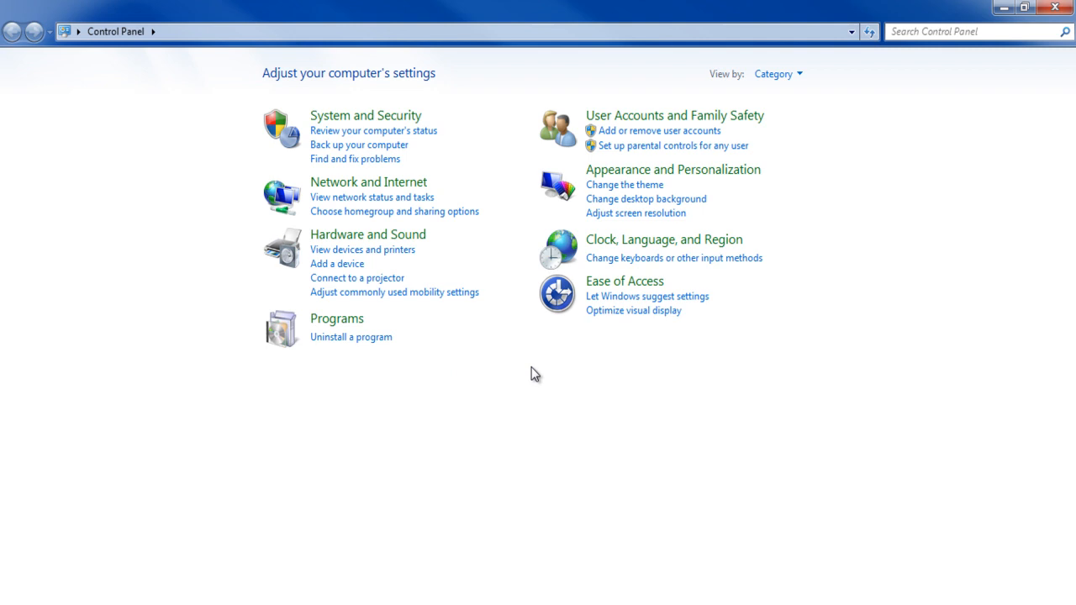
mouse_move(659, 205)
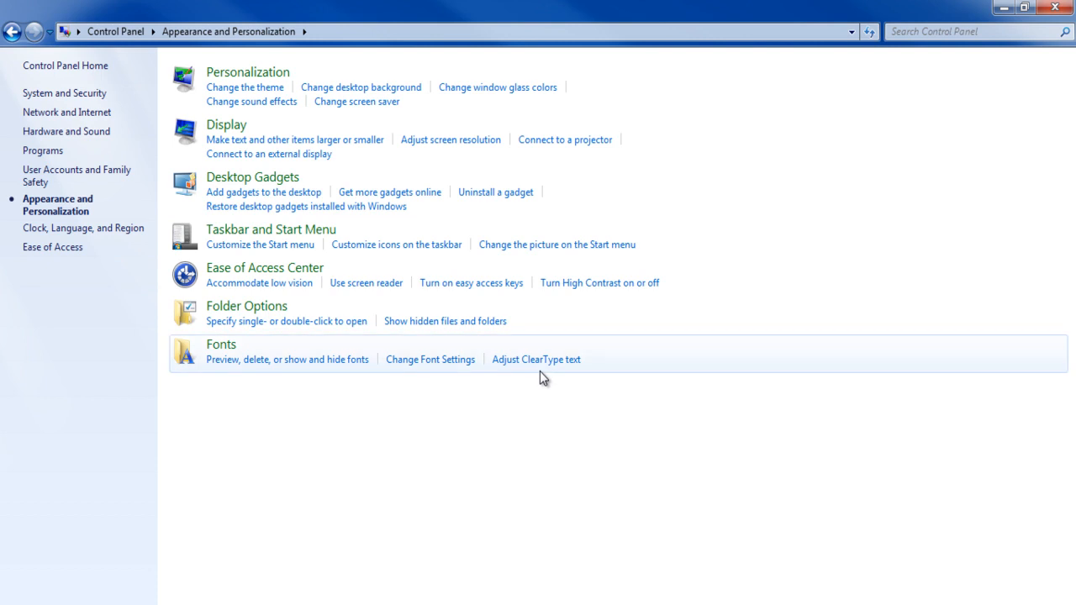
Reach the Screen Resolution page showing displays 1 and 2 extended
click(451, 139)
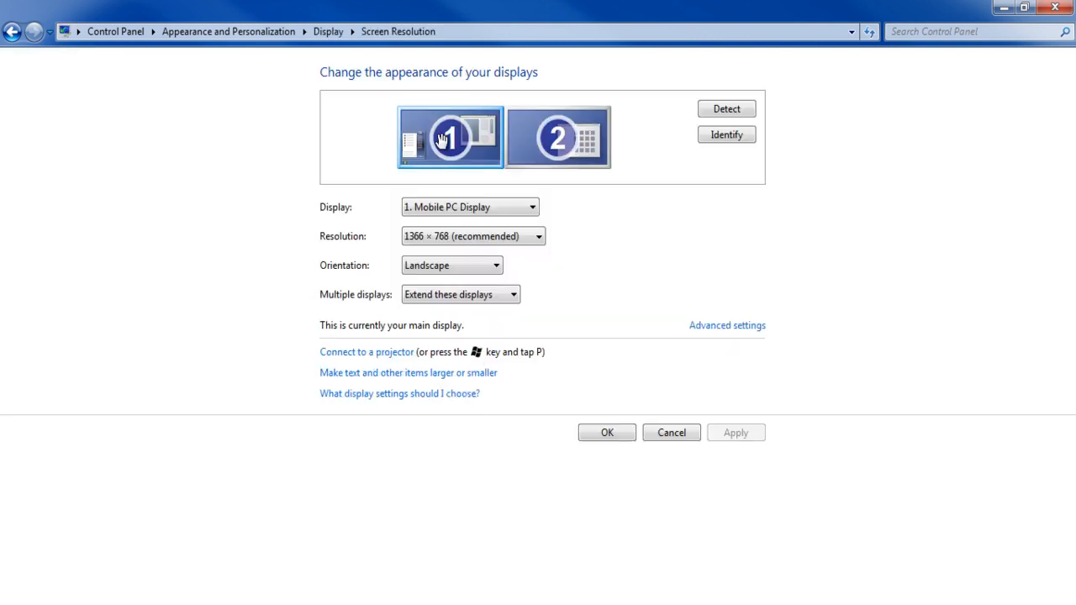
mouse_move(602, 239)
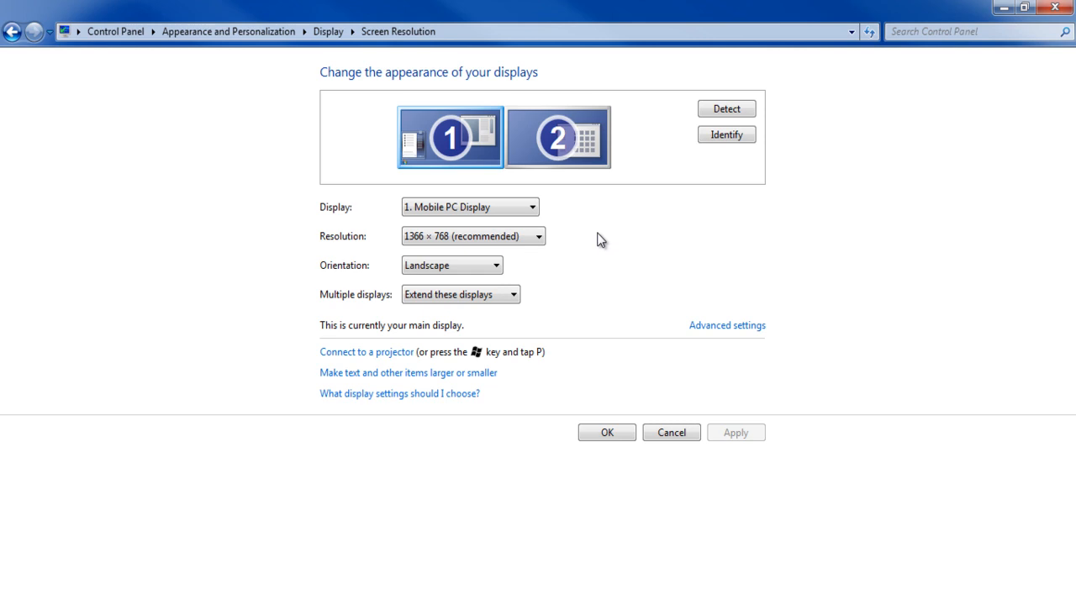
mouse_move(617, 247)
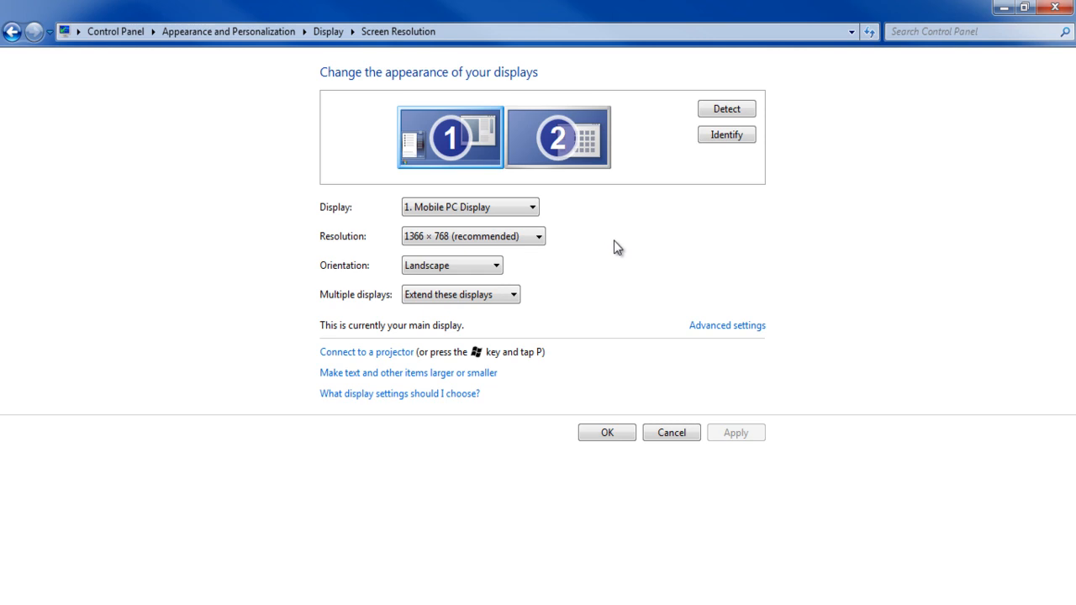
Make display 2 the main display and confirm with OK
click(558, 136)
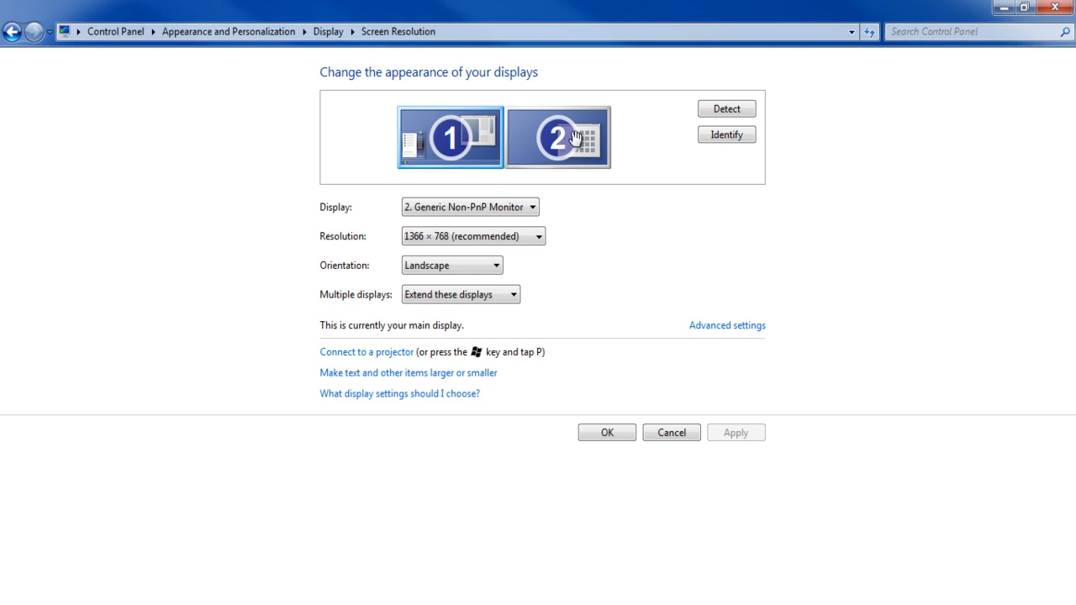
click(558, 136)
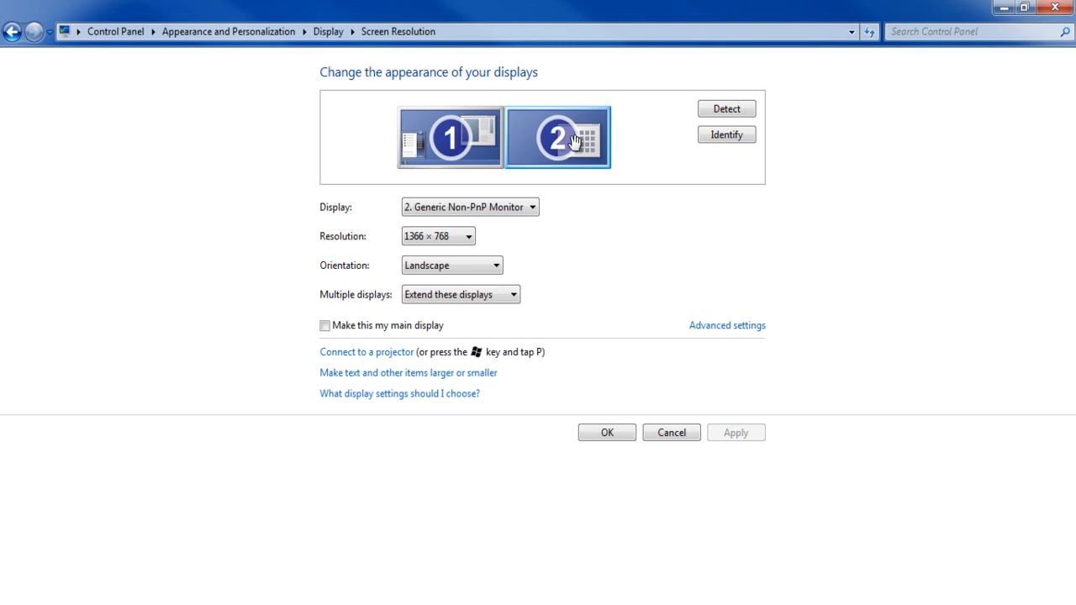
mouse_move(519, 295)
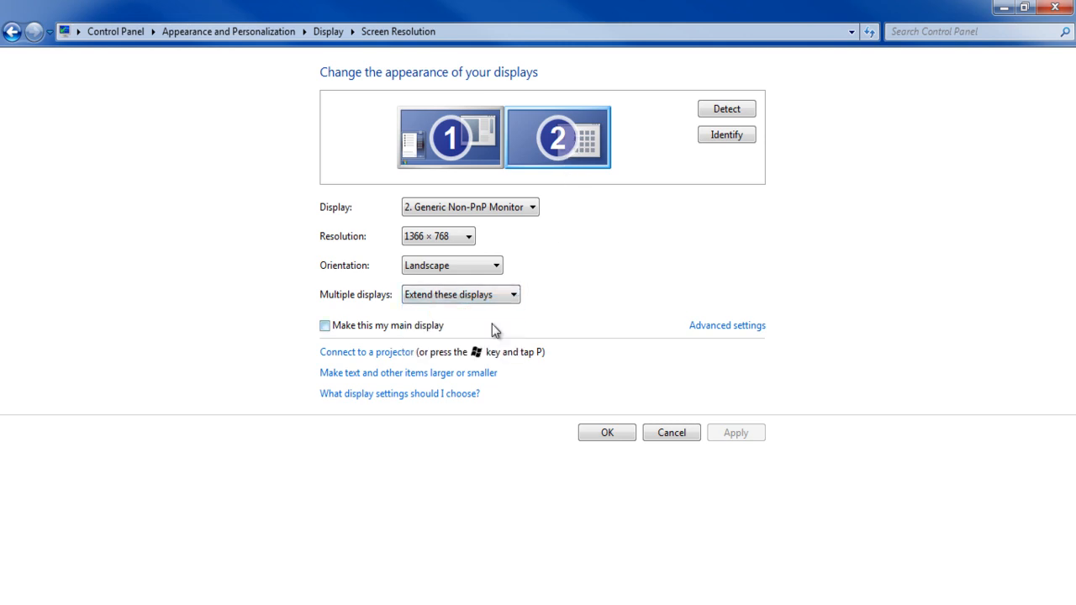
click(325, 326)
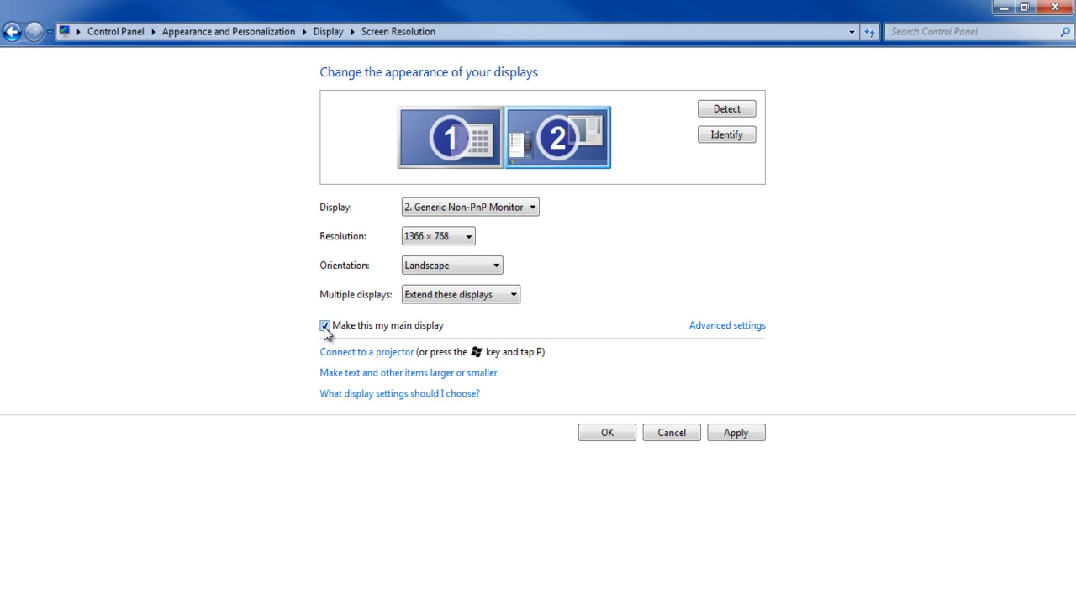
click(324, 326)
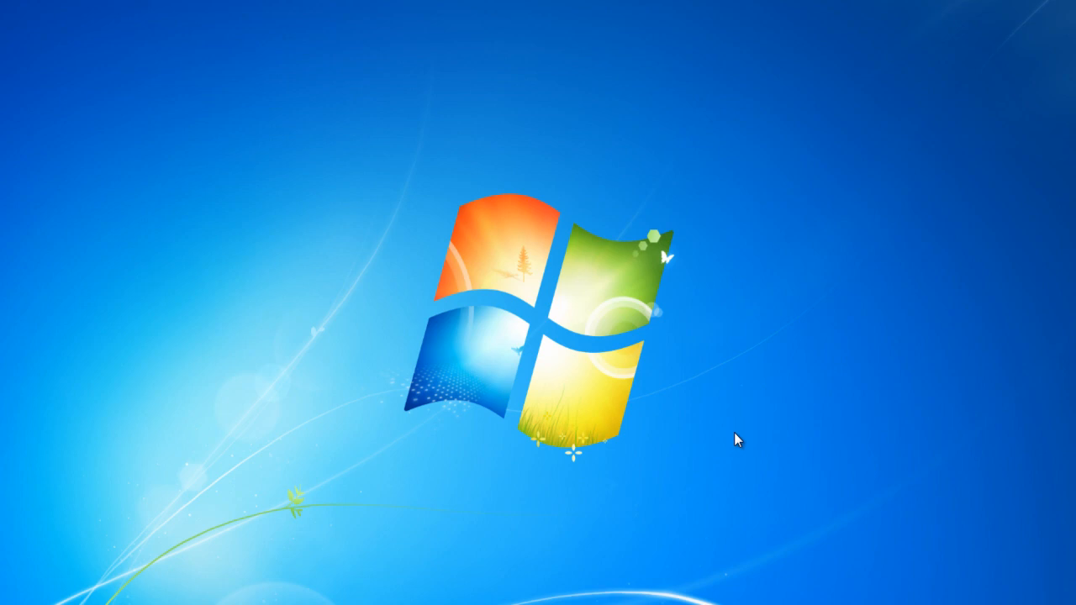
mouse_move(495, 302)
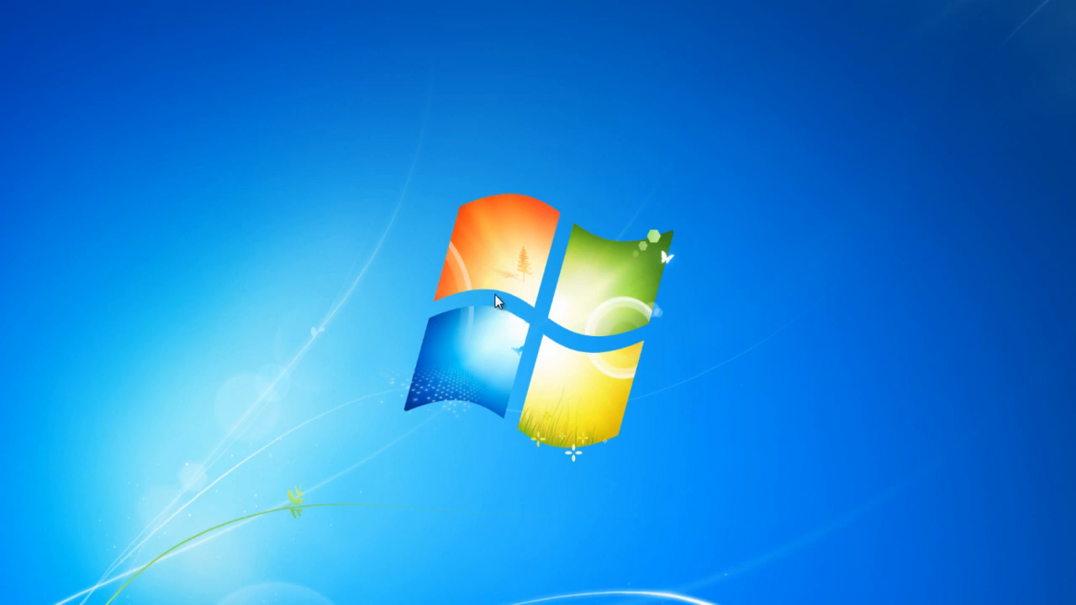